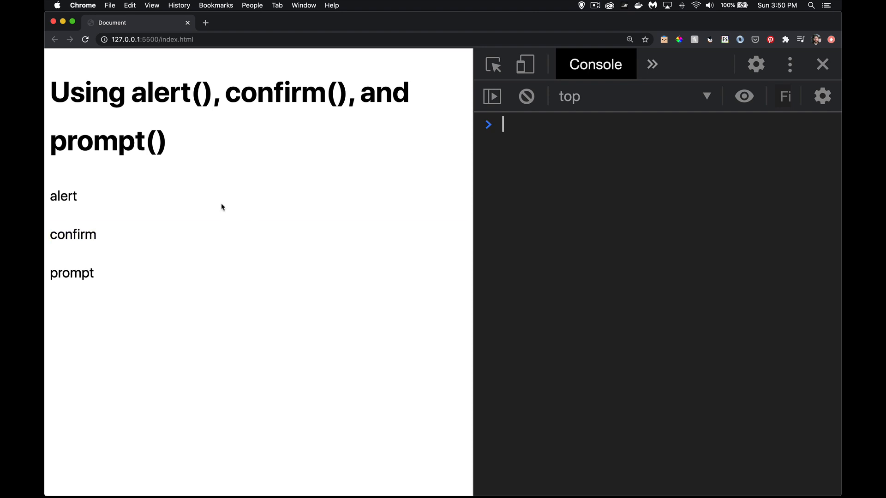
Add empty window.alert() and alert() calls inside the DOMContentLoaded callback
left_click(72, 235)
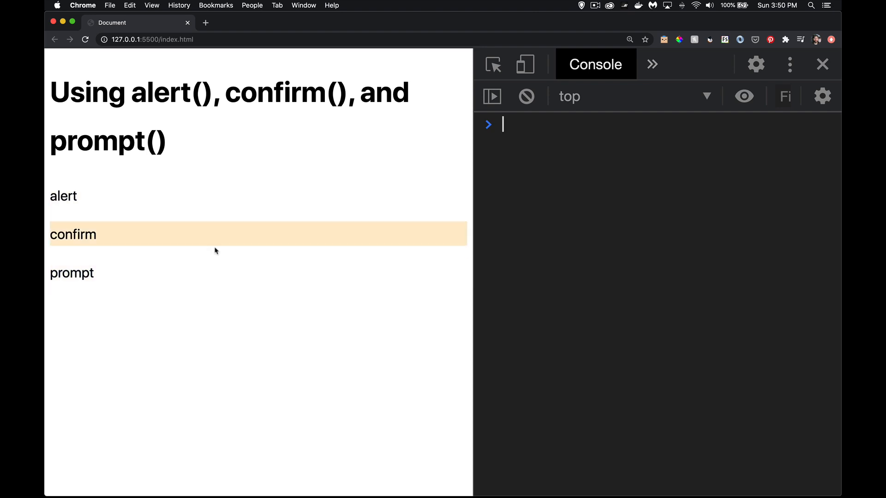
mouse_move(203, 273)
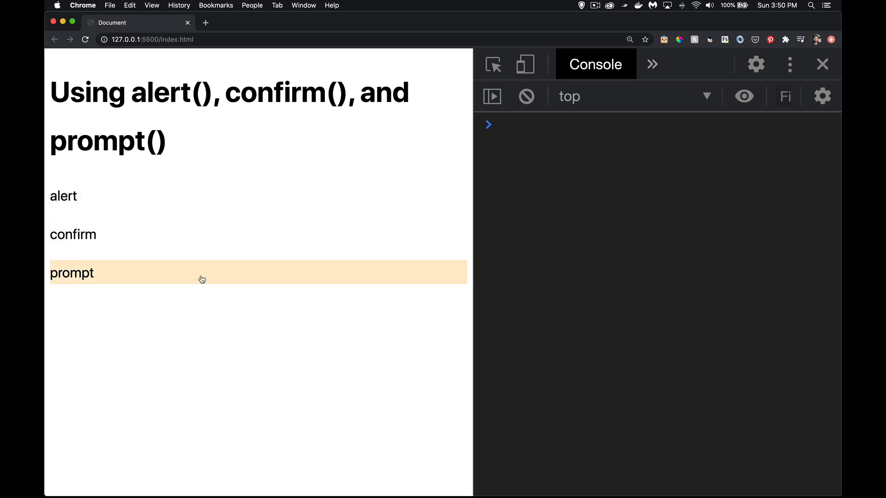
mouse_move(150, 196)
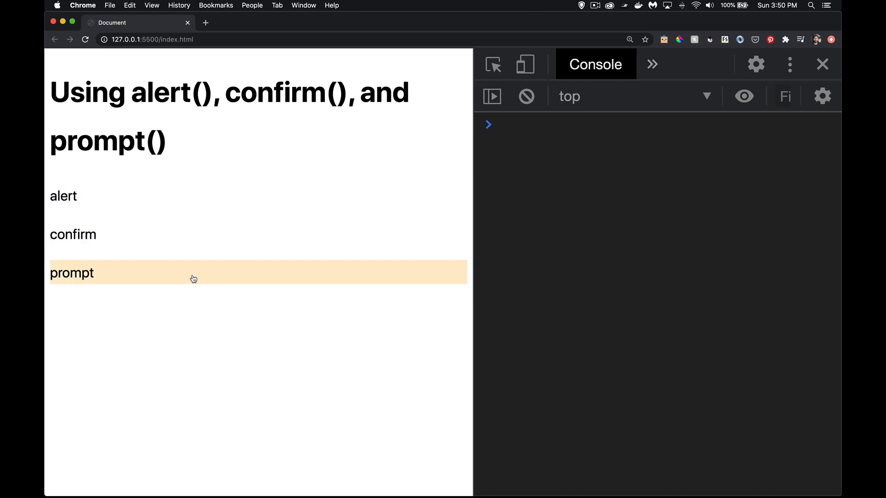
key("cmd+tab")
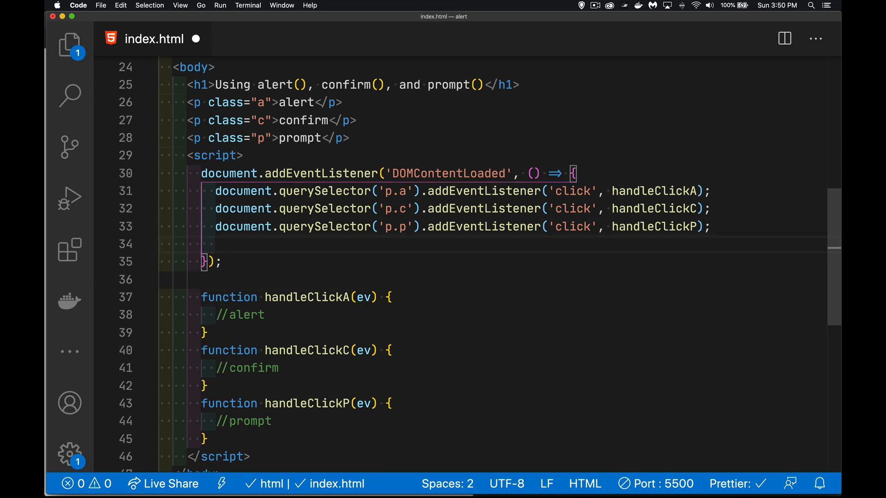
type("window.")
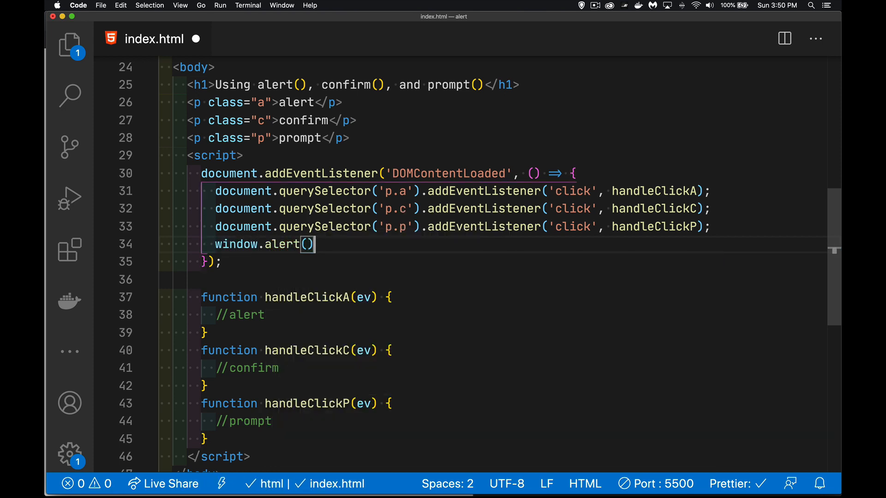
type("alert()")
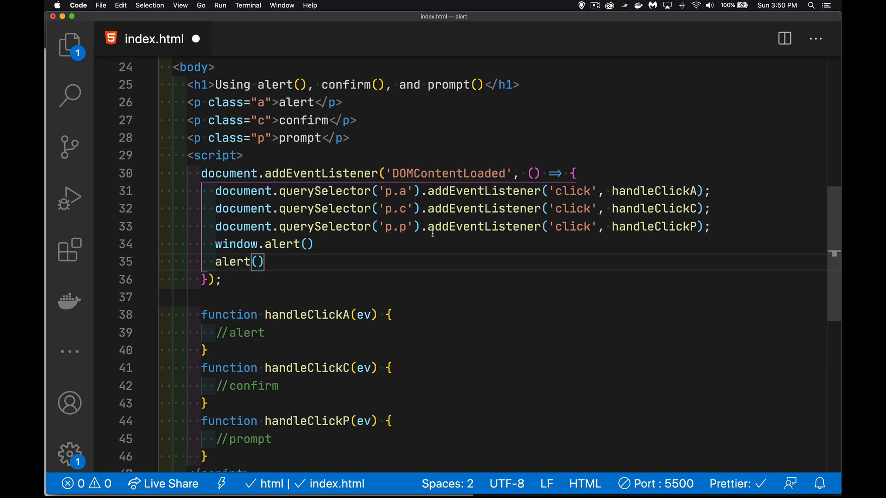
mouse_move(236, 244)
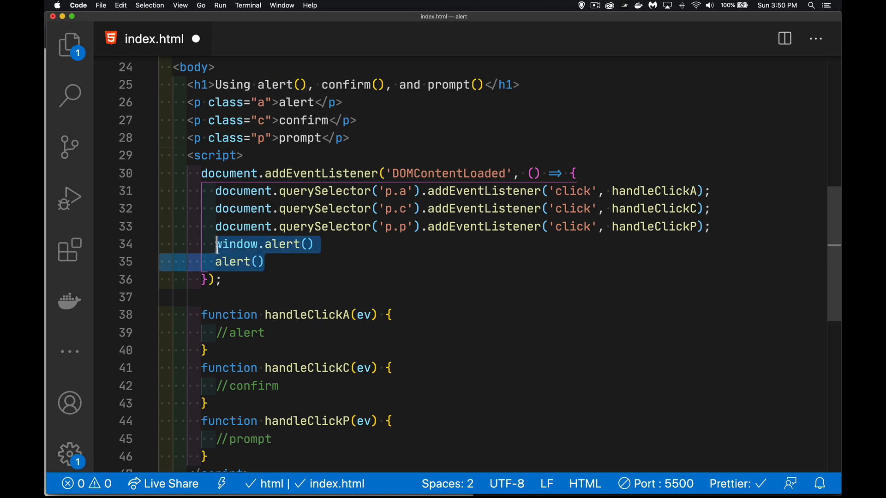
Write if ('document' in window) { console.log('doc'); } in place of the trial alert lines
key("Backspace")
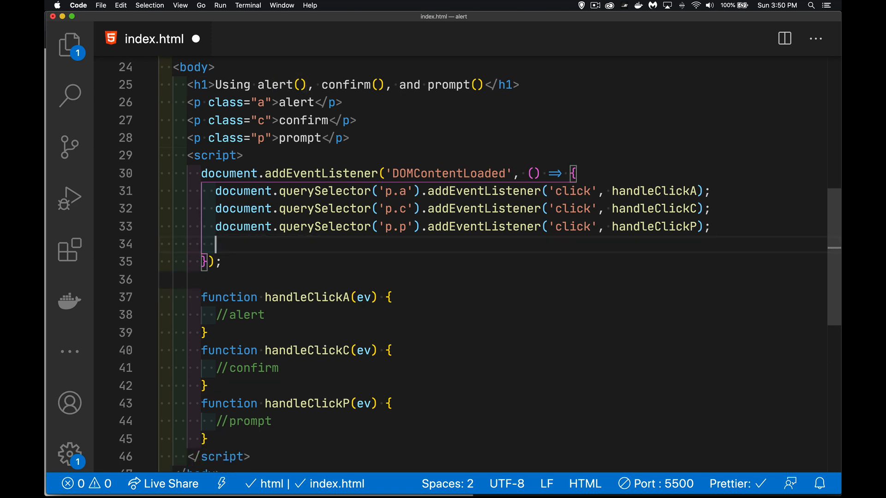
type("if(")
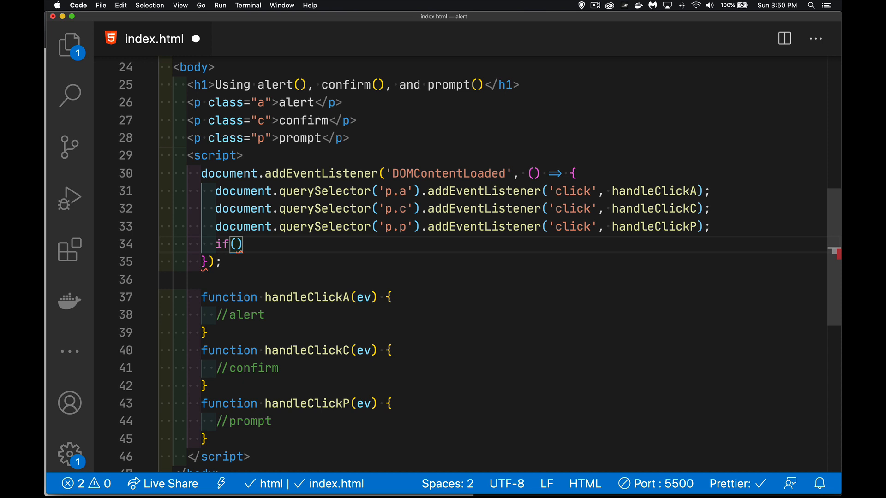
type("''")
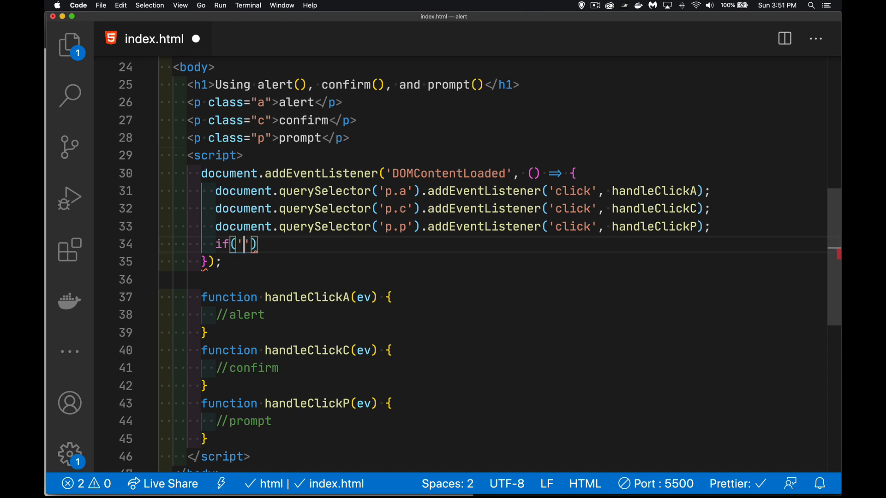
type("alert")
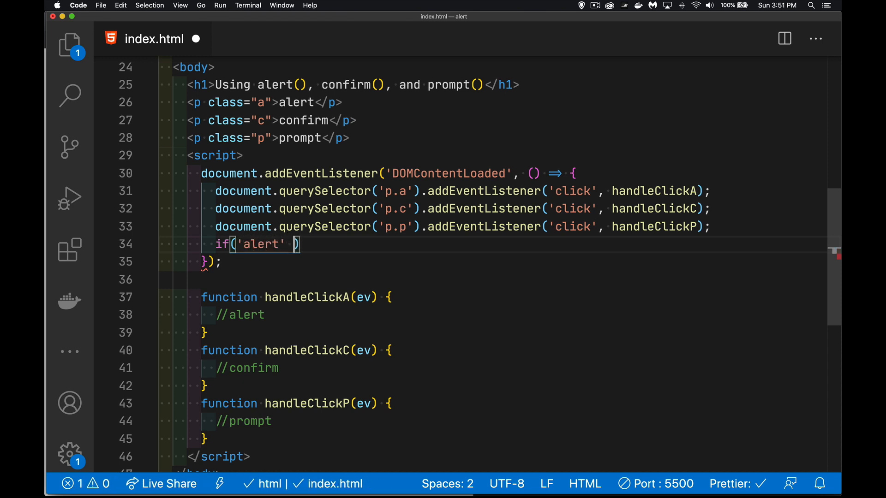
type("in")
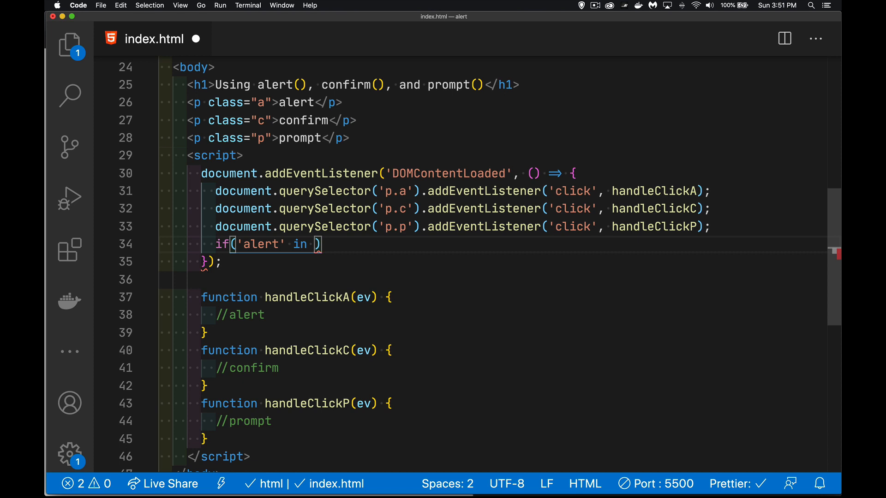
type("window")
type("console.log('")
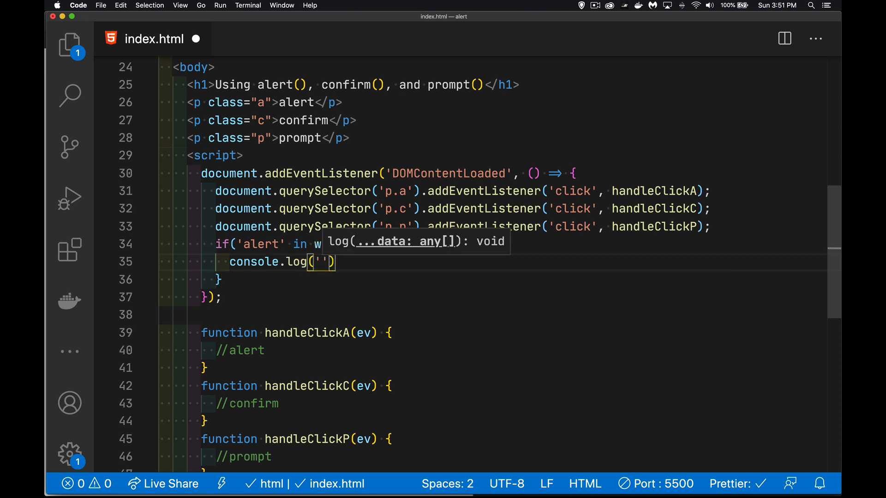
type("yep")
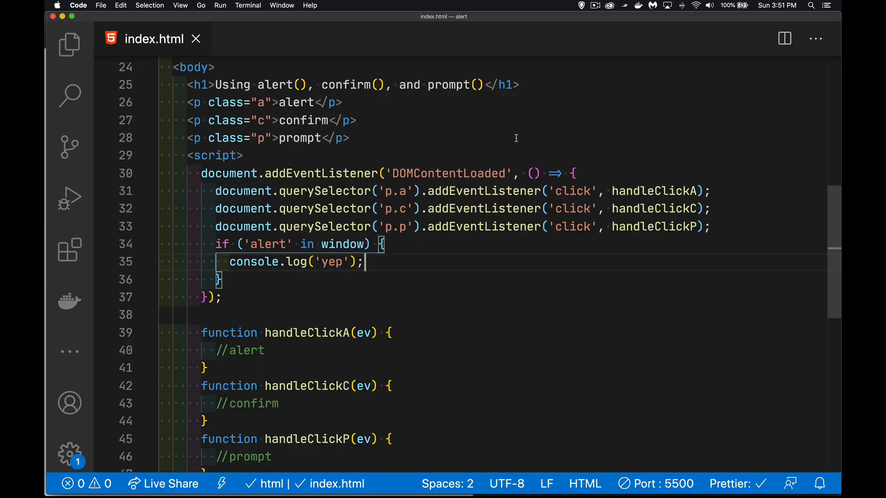
mouse_move(260, 281)
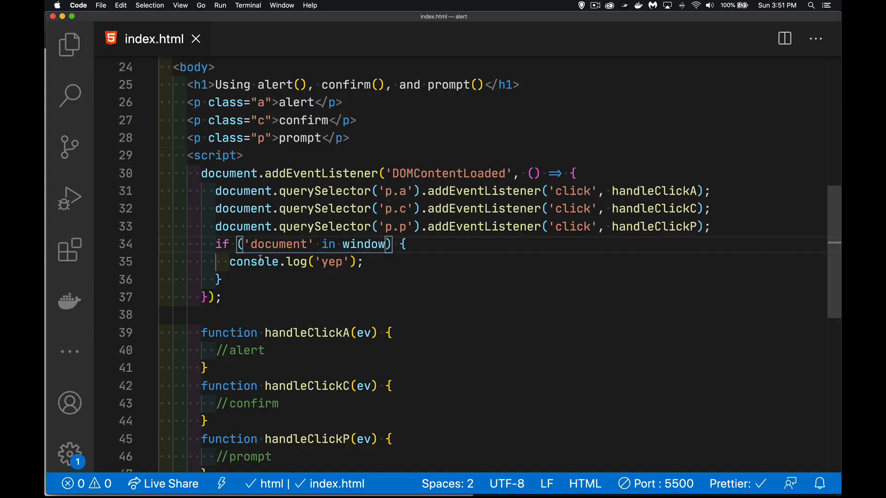
type("doc")
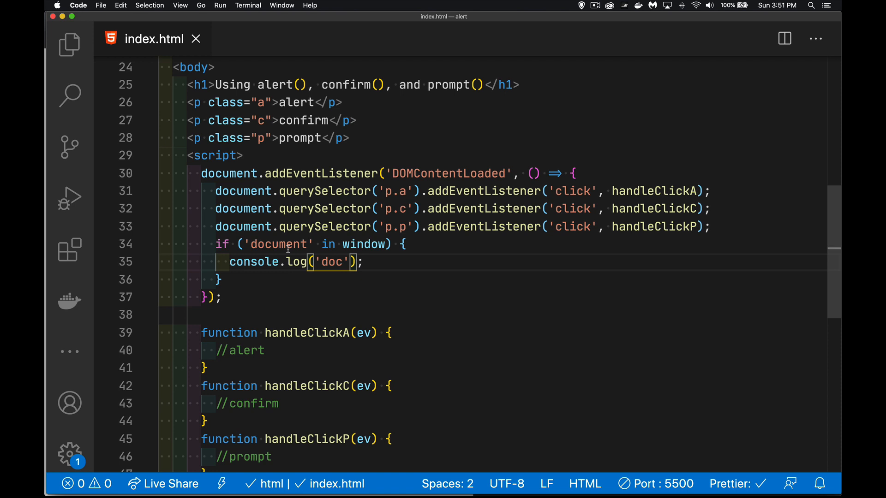
mouse_move(365, 244)
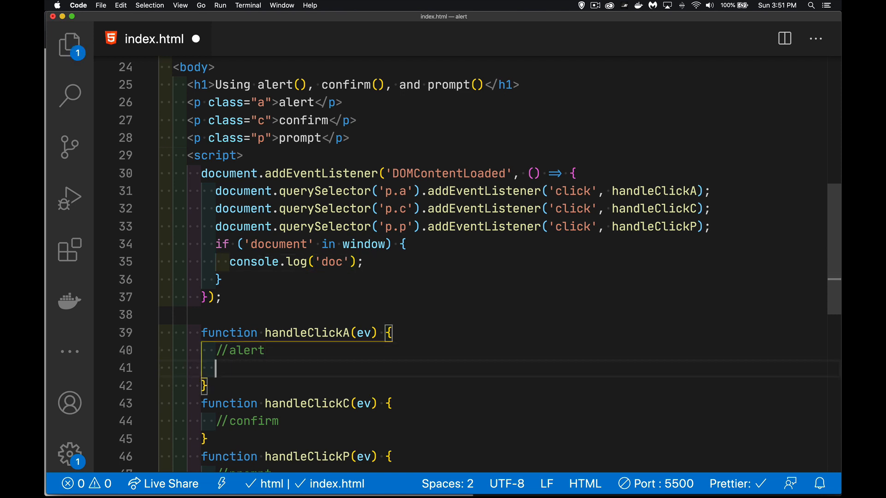
Write alert('this is a message') inside handleClickA
type("alert('this ')")
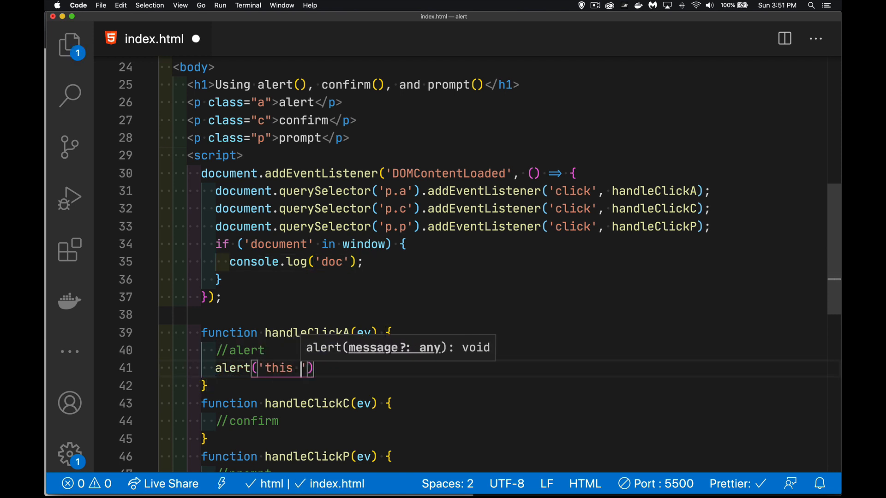
type("is a message")
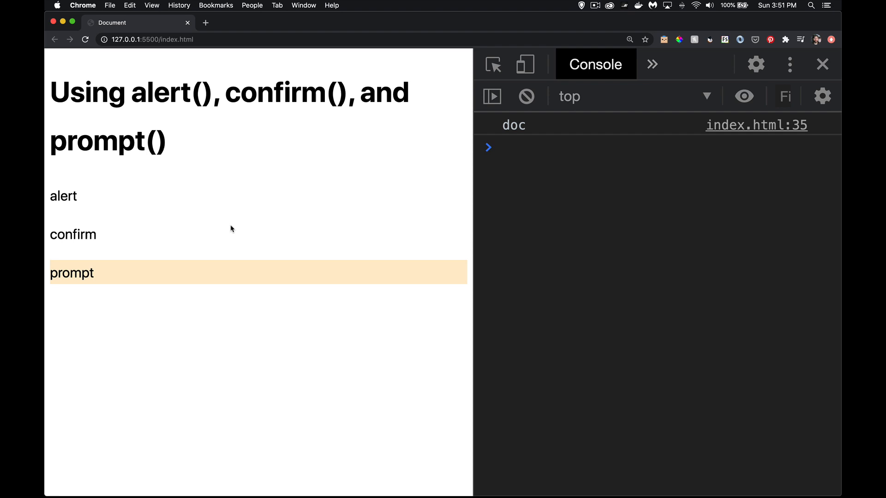
left_click(64, 196)
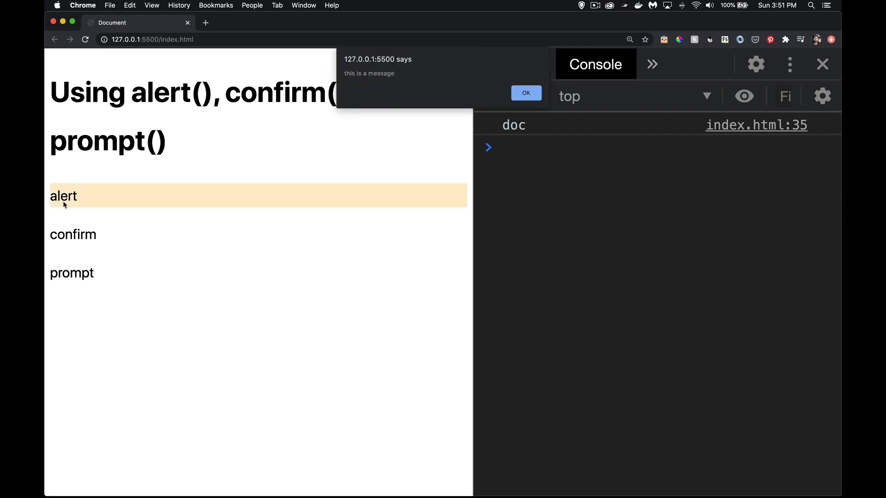
mouse_move(330, 27)
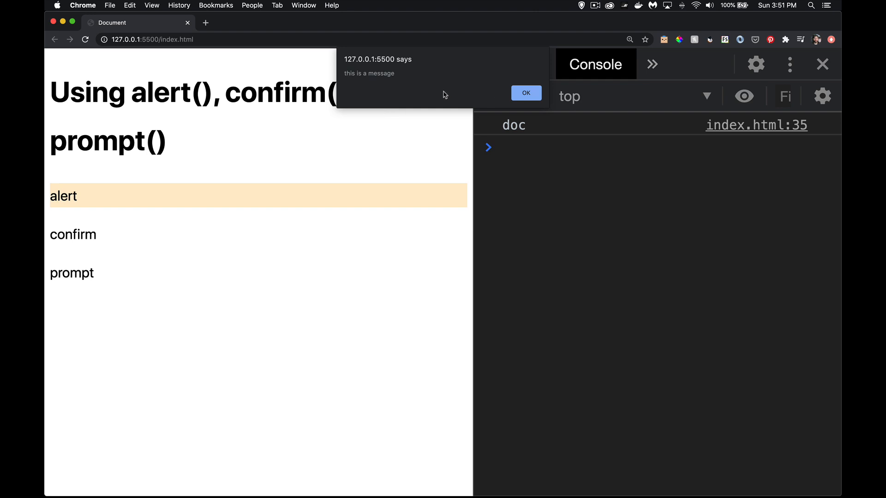
mouse_move(542, 46)
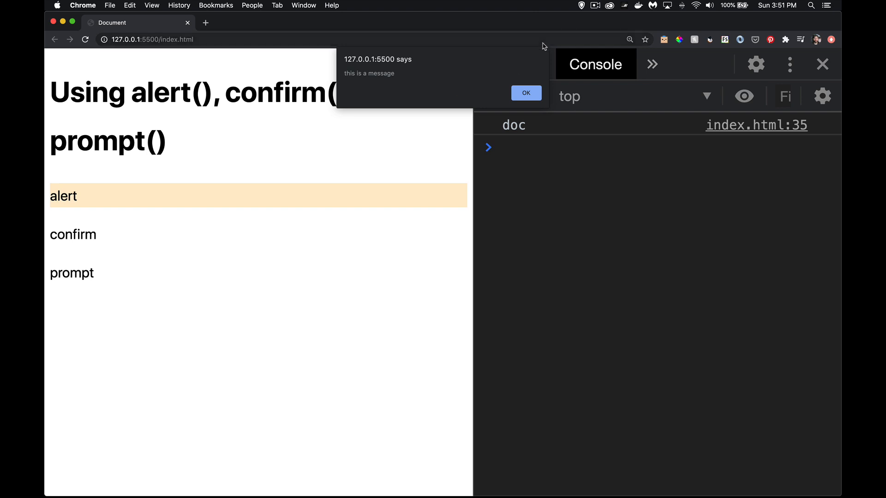
mouse_move(544, 54)
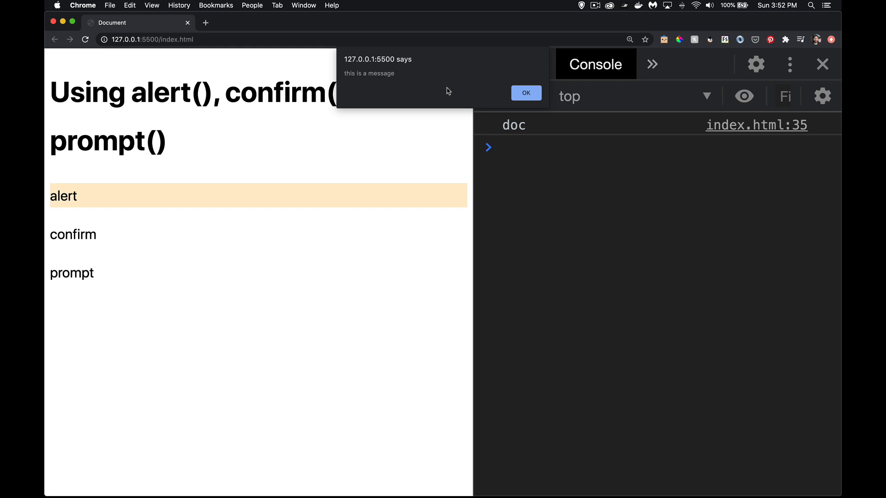
left_click(525, 92)
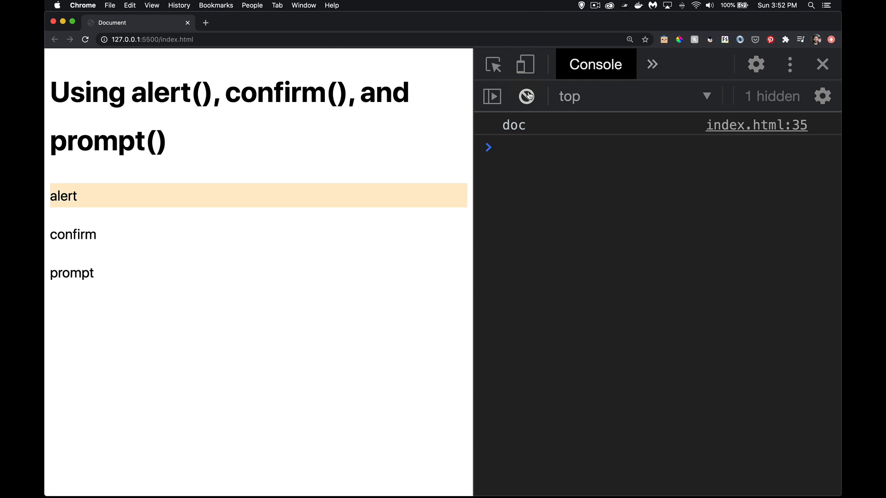
left_click(64, 196)
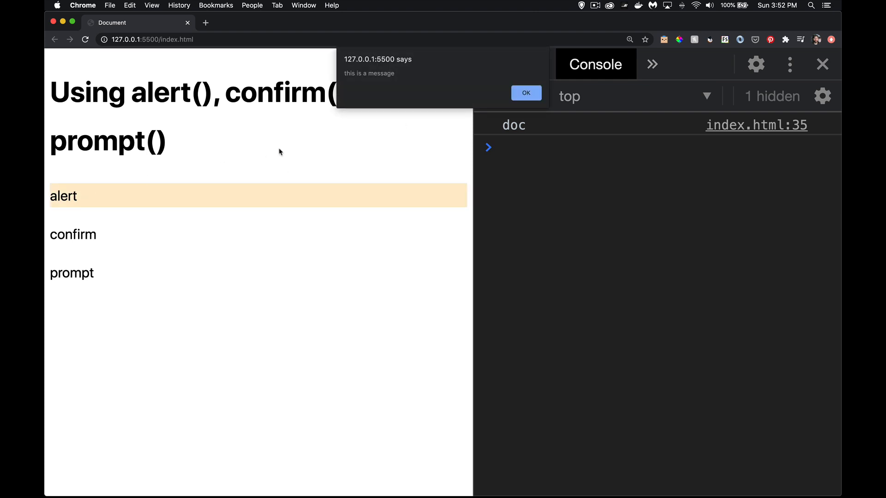
mouse_move(133, 171)
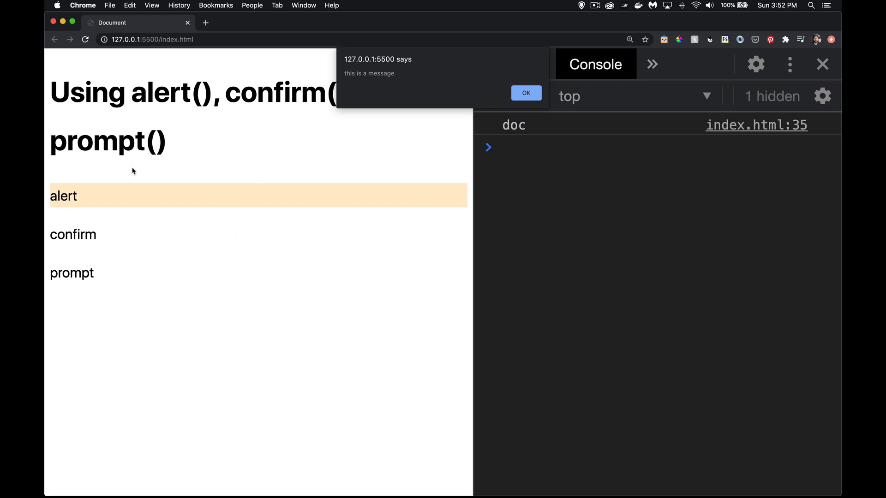
mouse_move(126, 253)
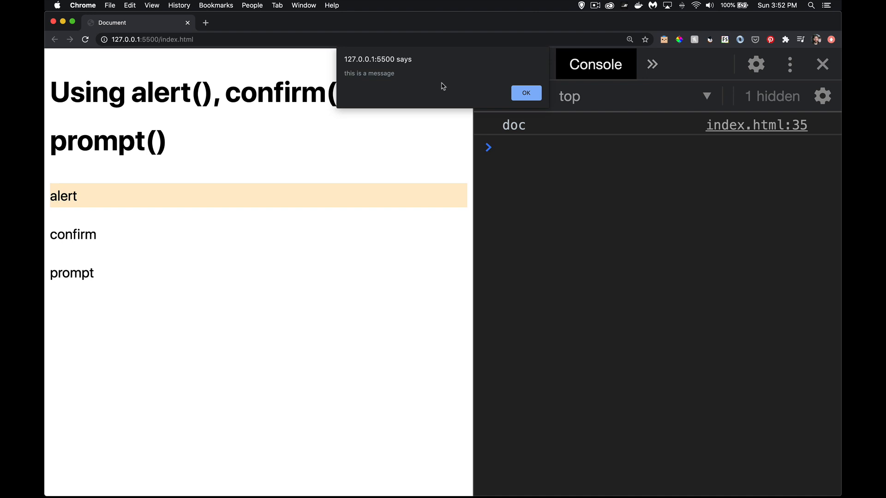
mouse_move(415, 73)
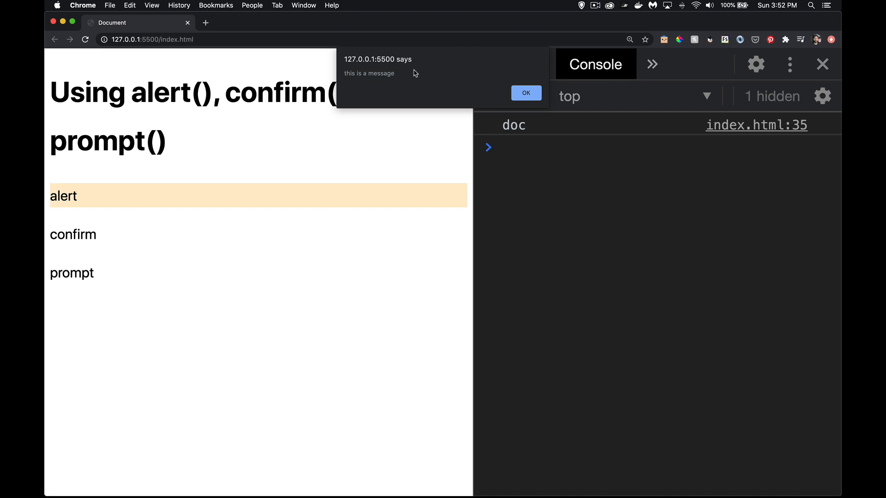
mouse_move(456, 92)
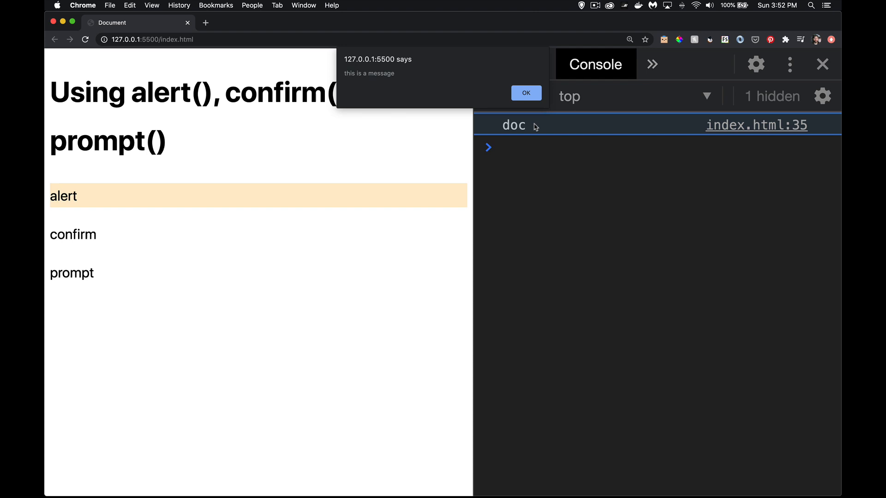
type("dsfs")
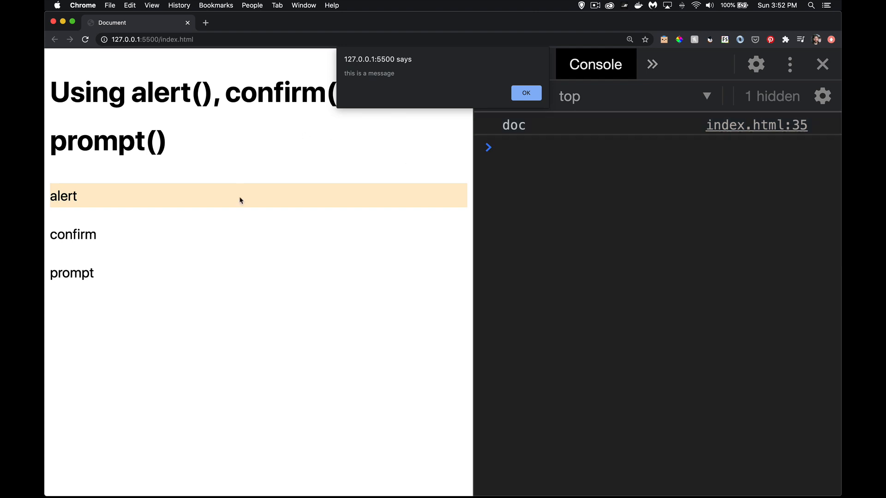
mouse_move(292, 240)
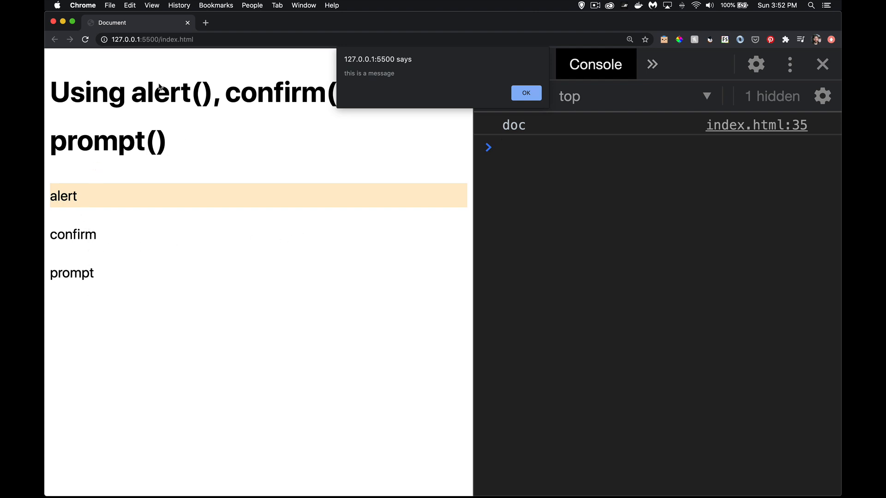
mouse_move(733, 211)
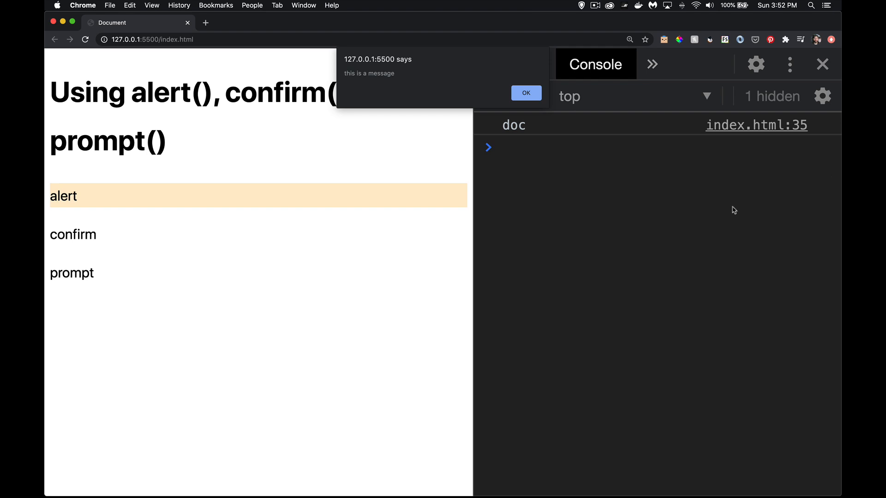
mouse_move(203, 126)
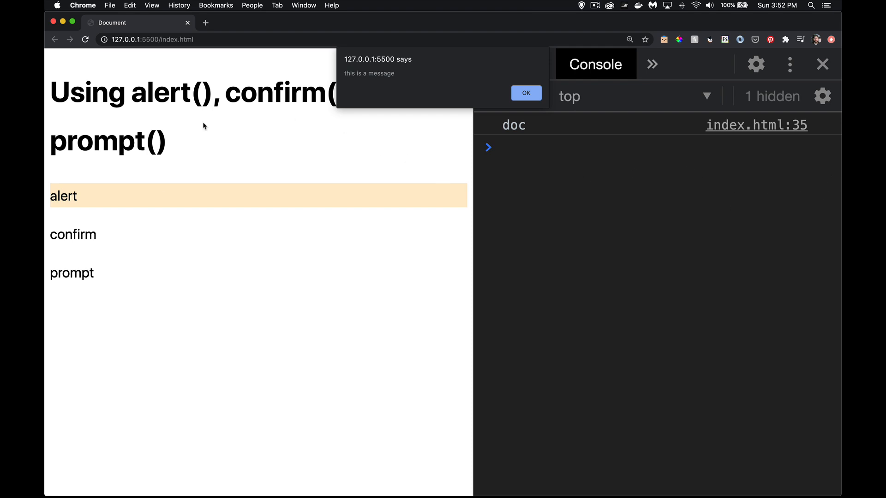
mouse_move(238, 182)
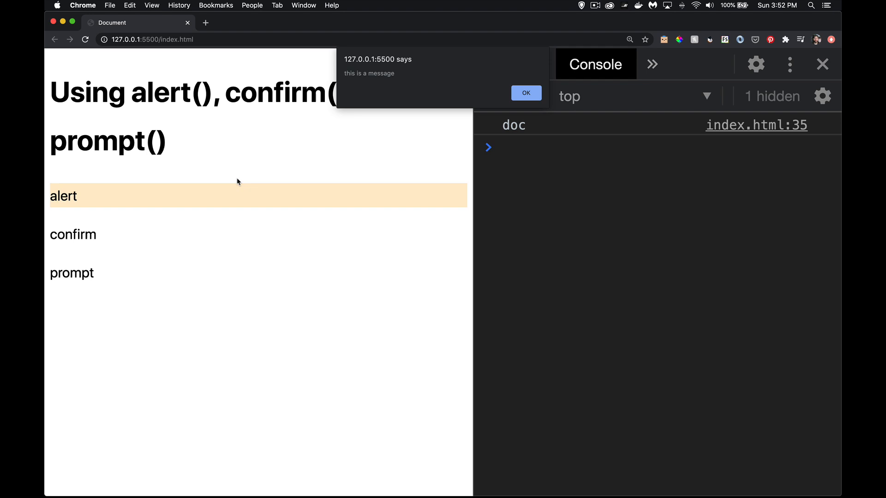
mouse_move(526, 93)
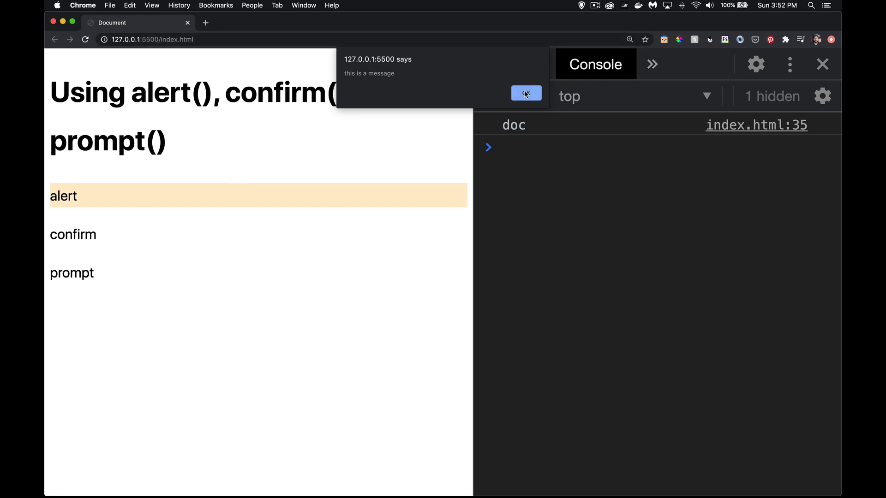
Store the alert's return value in let answer, log it, and see undefined in Chrome's console
left_click(525, 93)
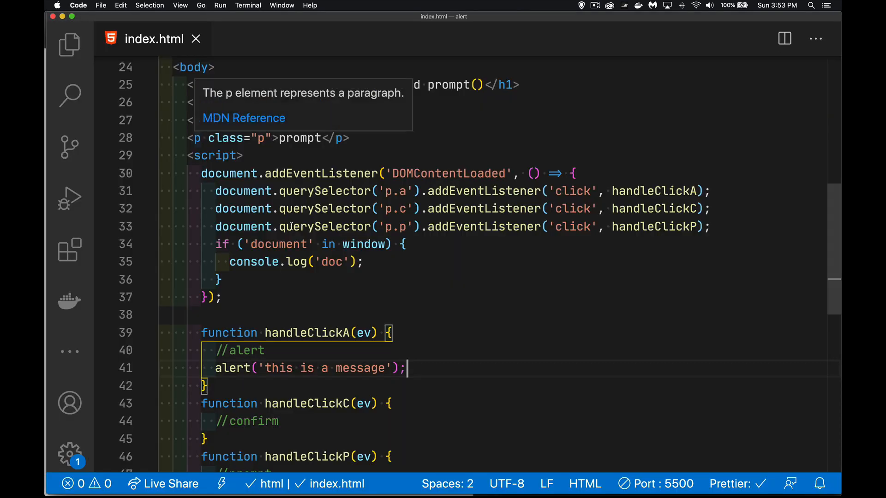
mouse_move(432, 371)
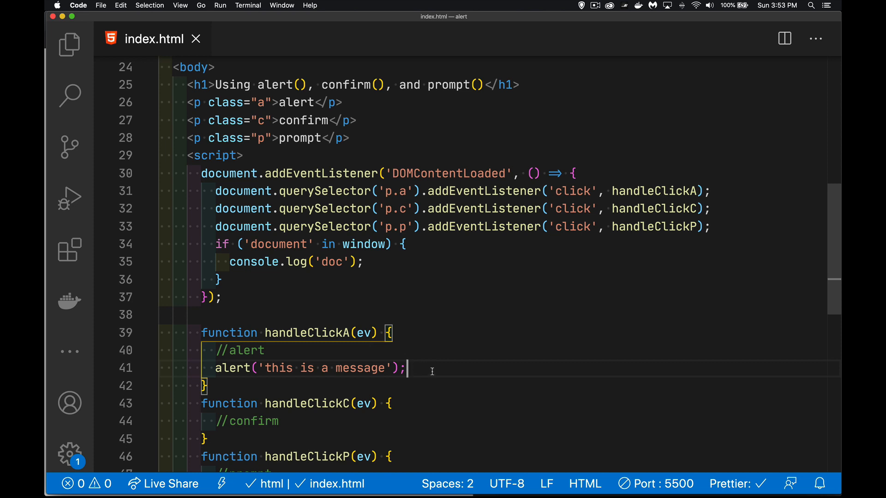
mouse_move(416, 364)
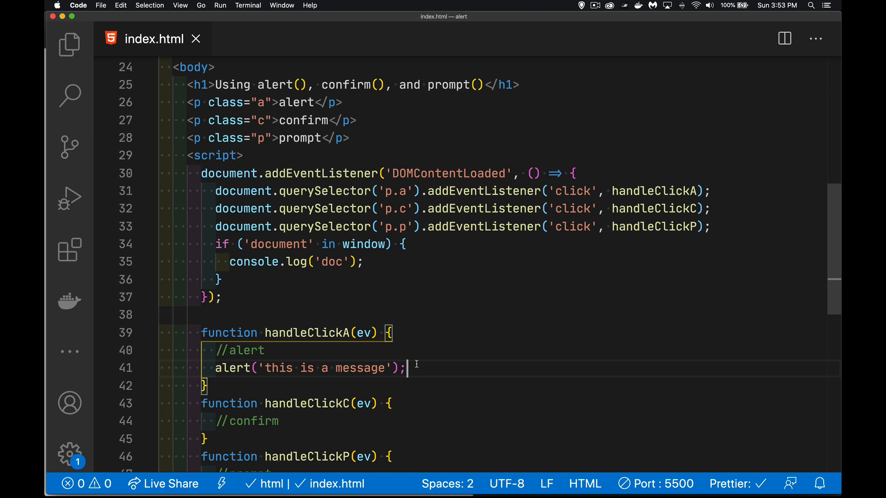
scroll("down", 3)
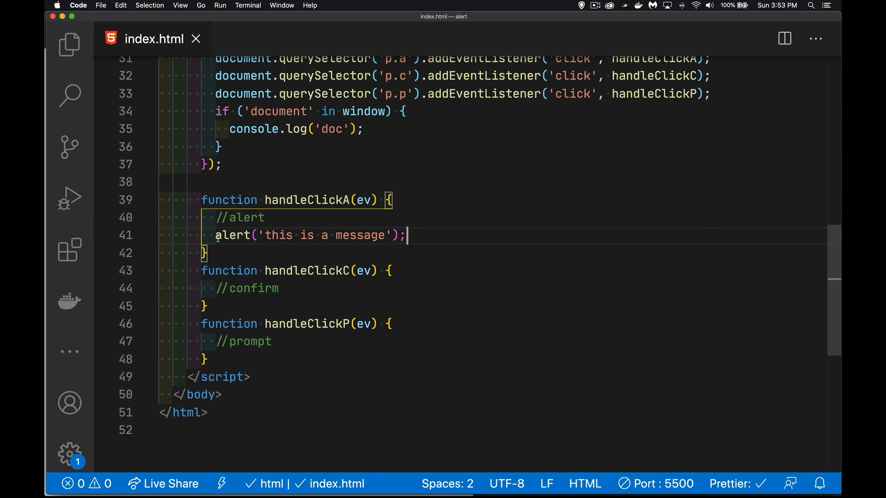
double_click(232, 236)
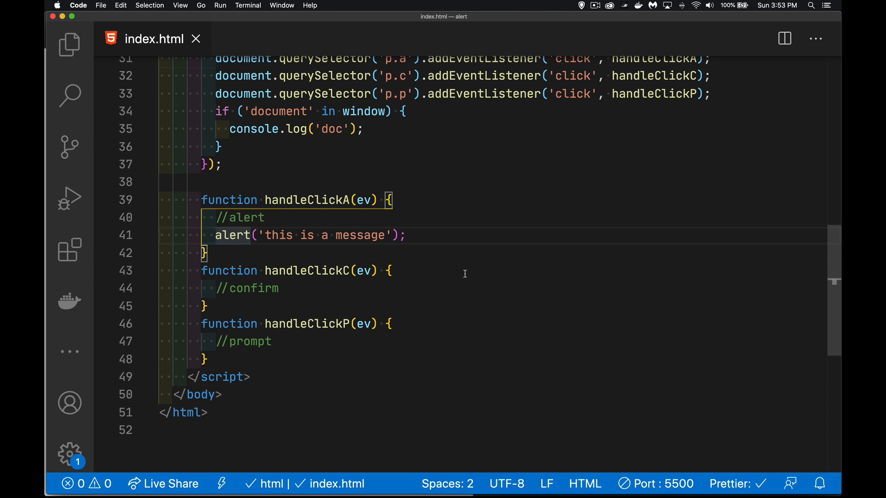
type("let")
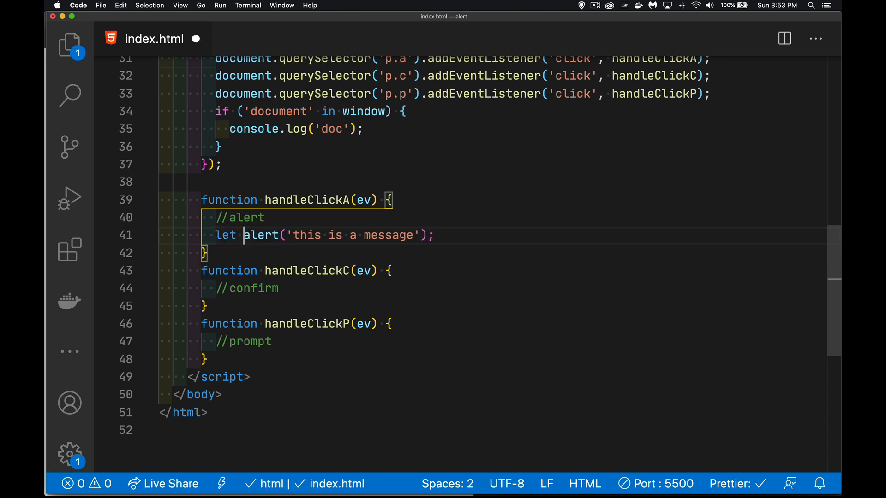
type("answer")
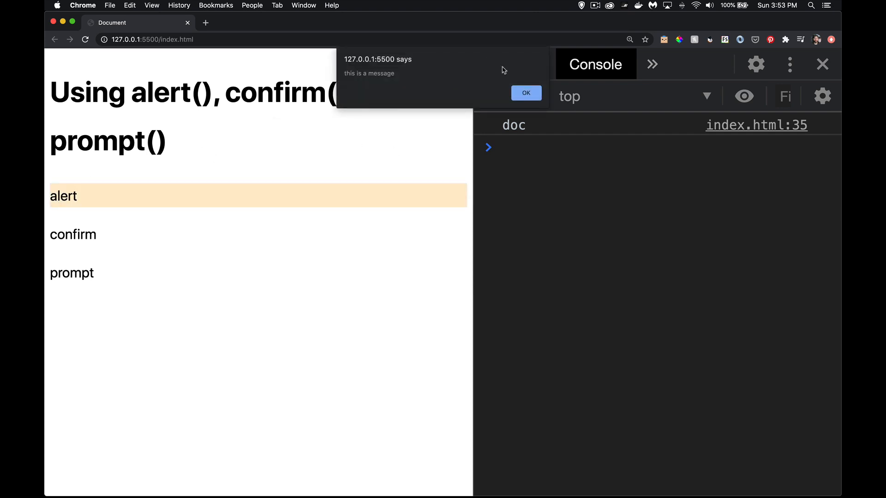
left_click(525, 93)
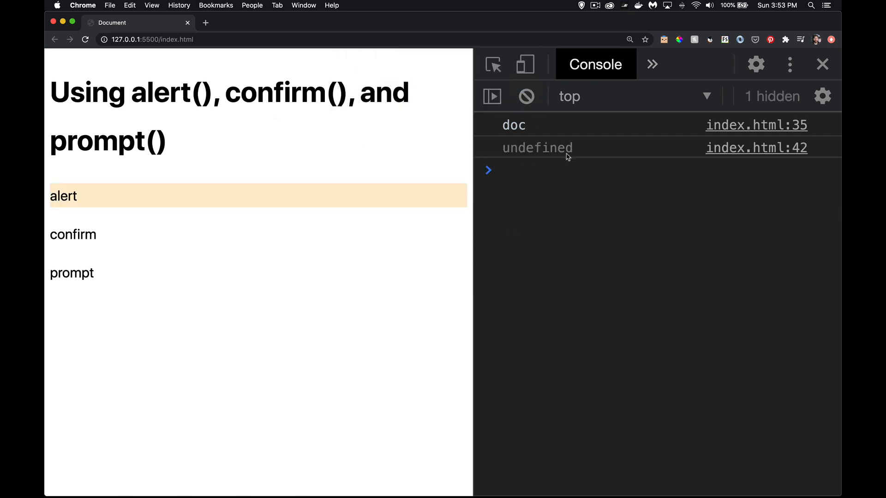
key("cmd+tab")
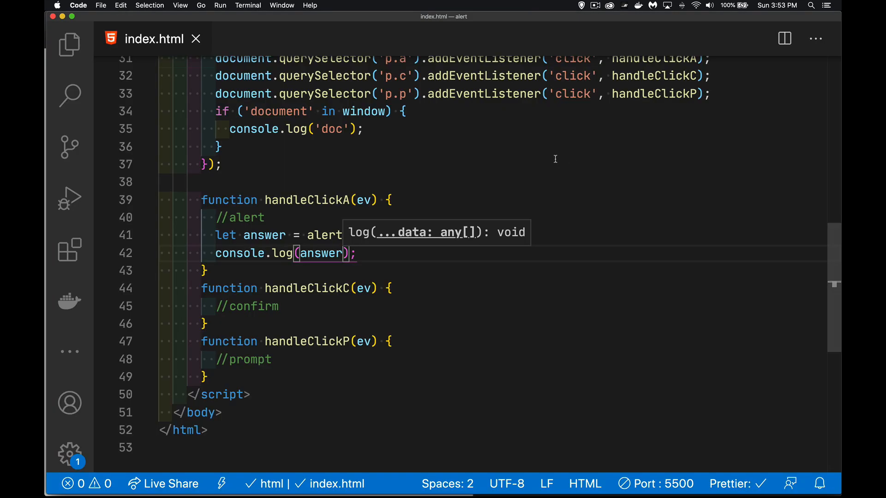
Write let answer = confirm('Are you sure?'); console.log(answer); with a //true comment in handleClickC
type("'this is a message');")
type("let")
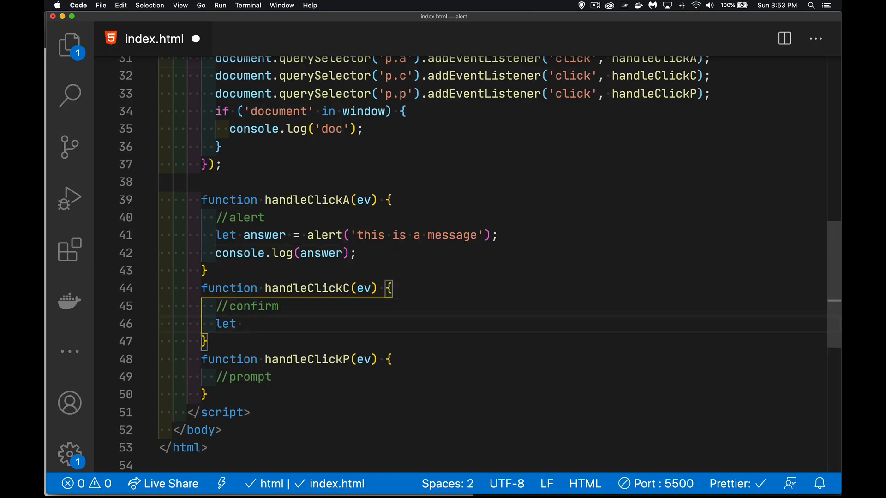
type("answer = conf")
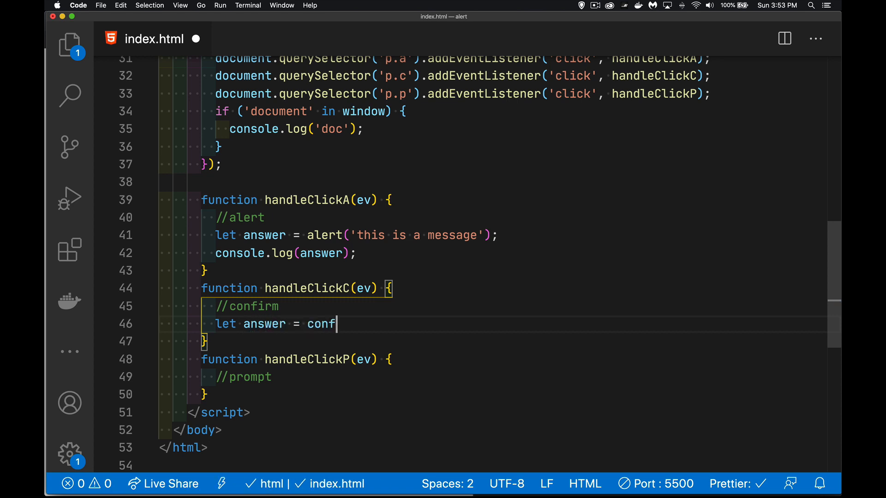
type("irm(")
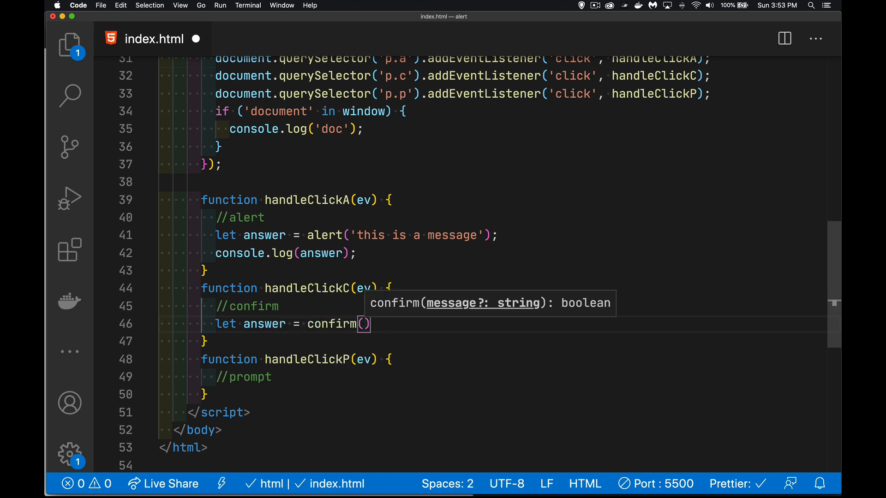
type("console.log(answer);")
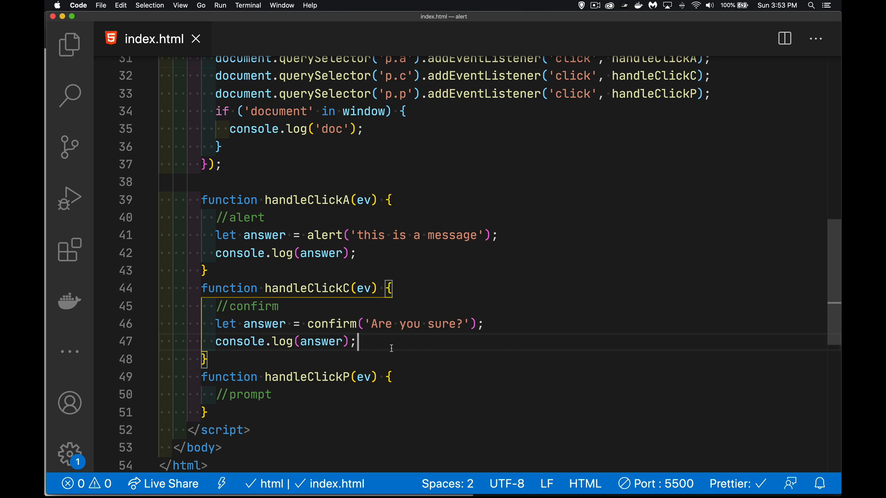
type("//tru")
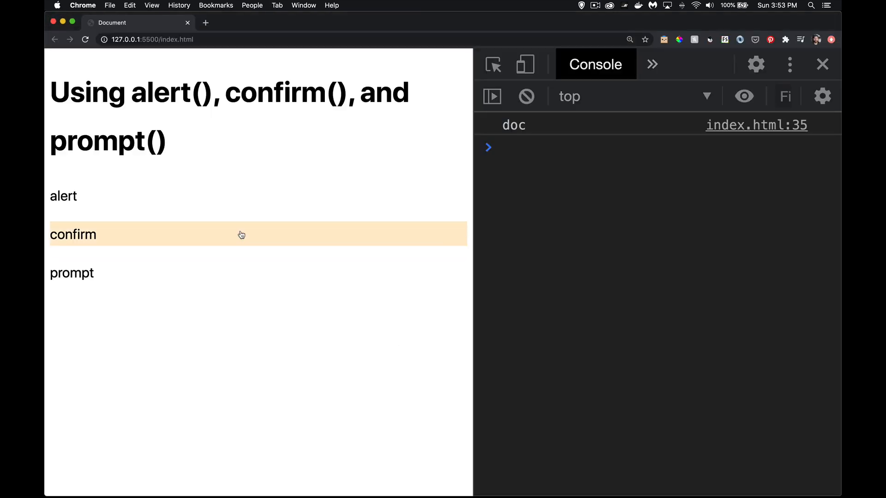
Trigger the confirm dialog and answer Cancel, OK, Cancel so the console logs false, true, false
left_click(72, 234)
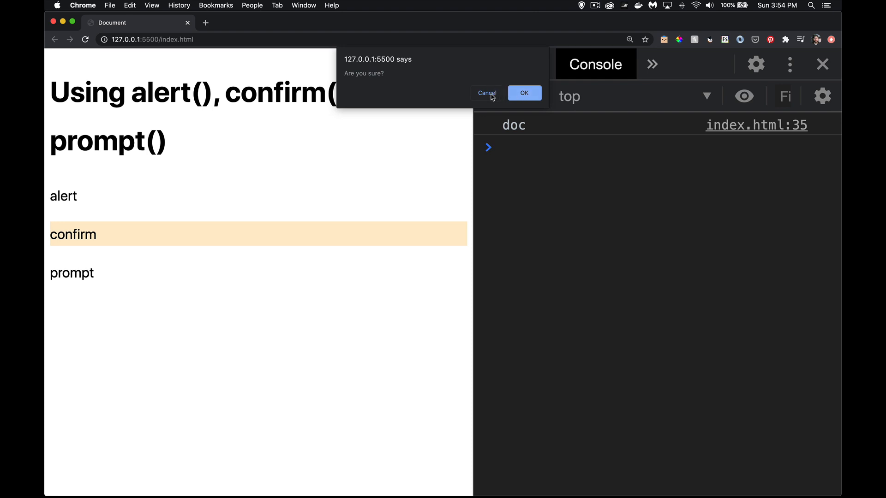
left_click(486, 92)
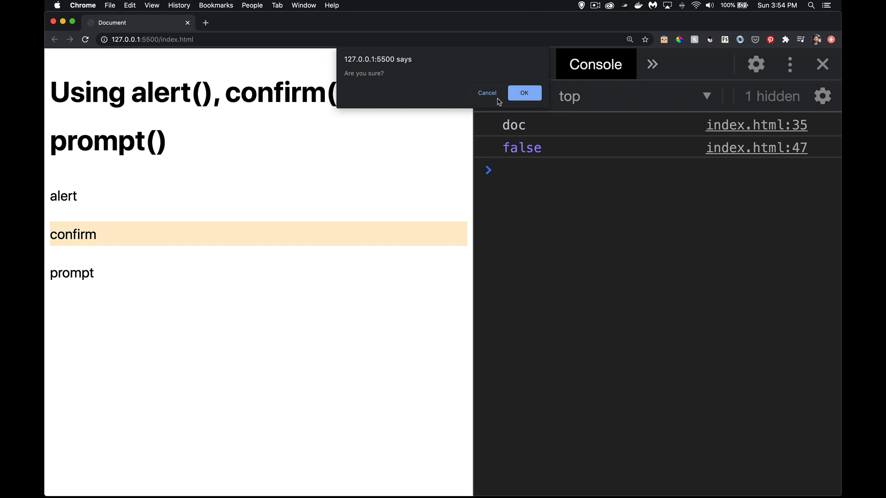
left_click(523, 93)
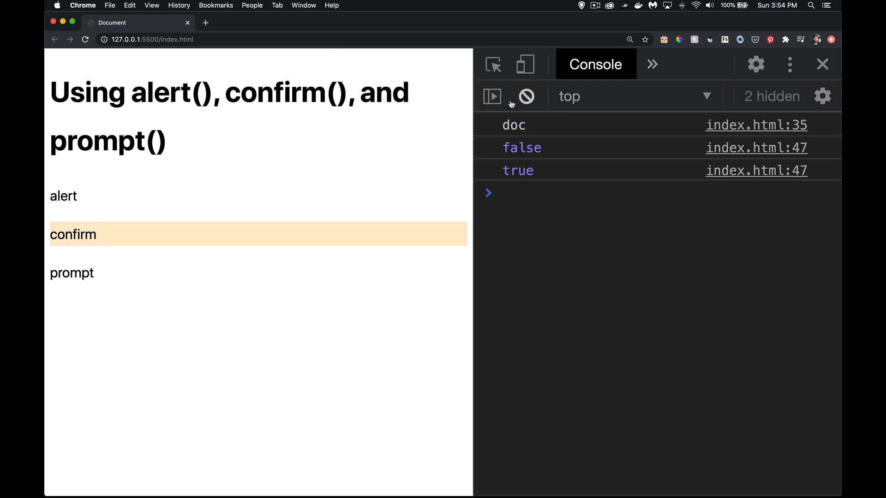
left_click(72, 234)
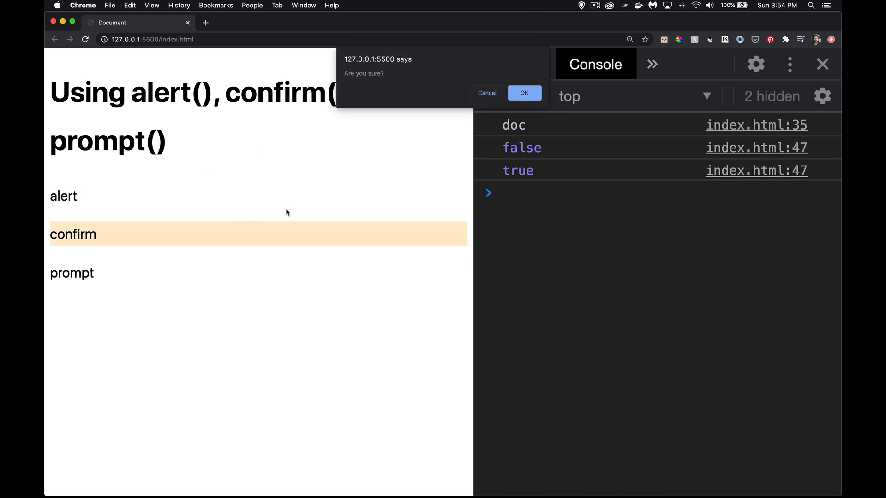
mouse_move(541, 54)
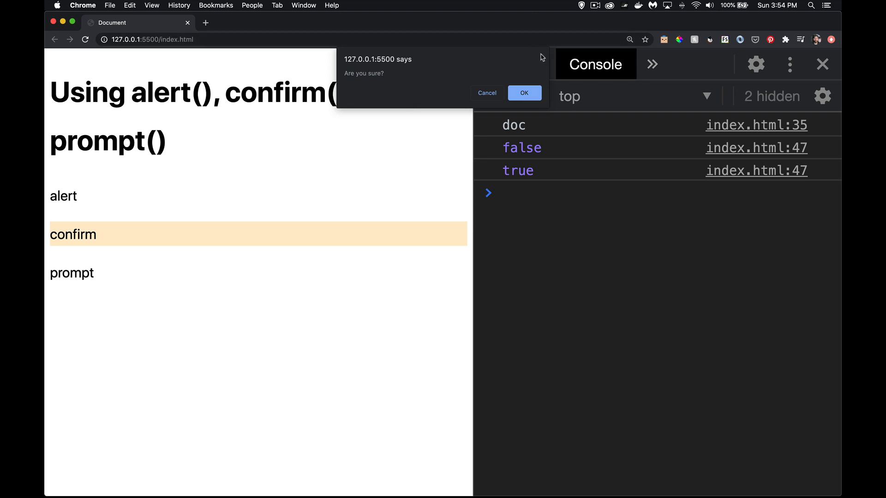
left_click(486, 92)
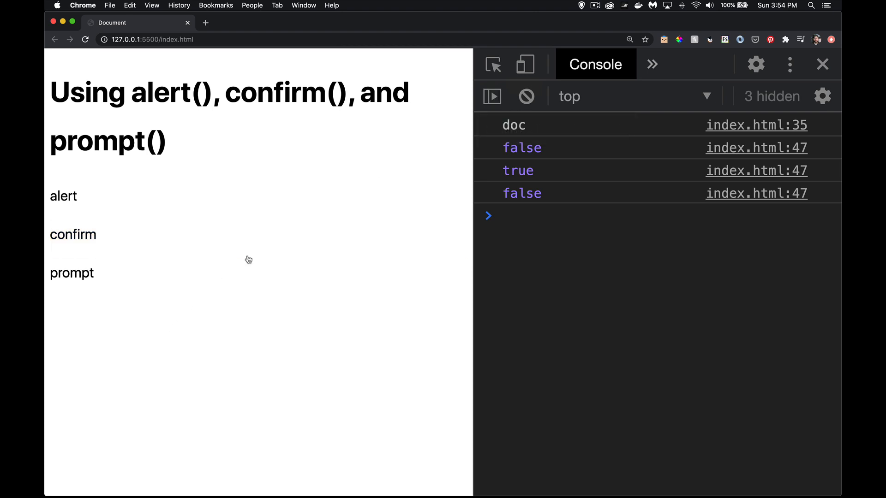
key("cmd+tab")
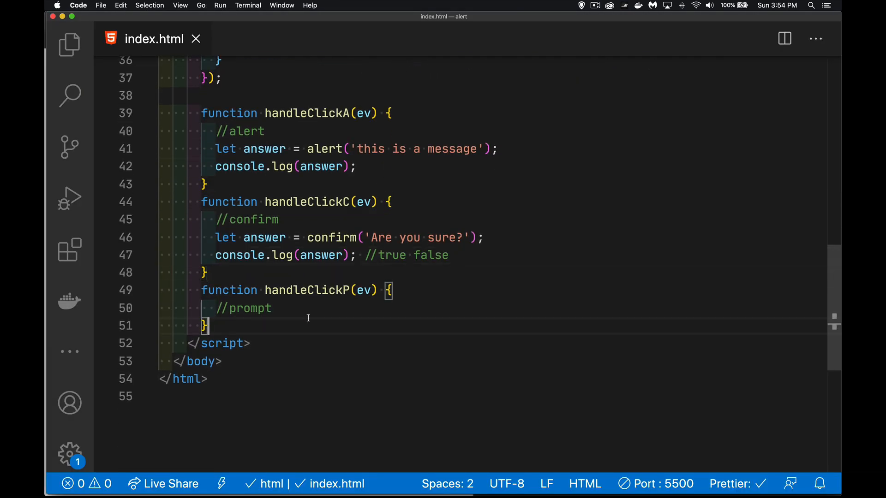
Write let answer = prompt('This is my question', "default answer"); console.log(answer); //answer, then trigger the prompt
type("let answer = prompt(")
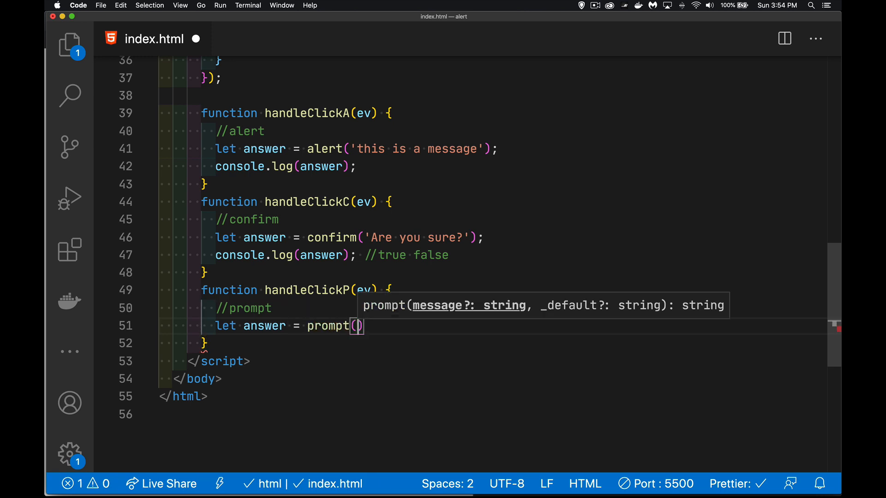
type("'This is my question', \"default answer\"")
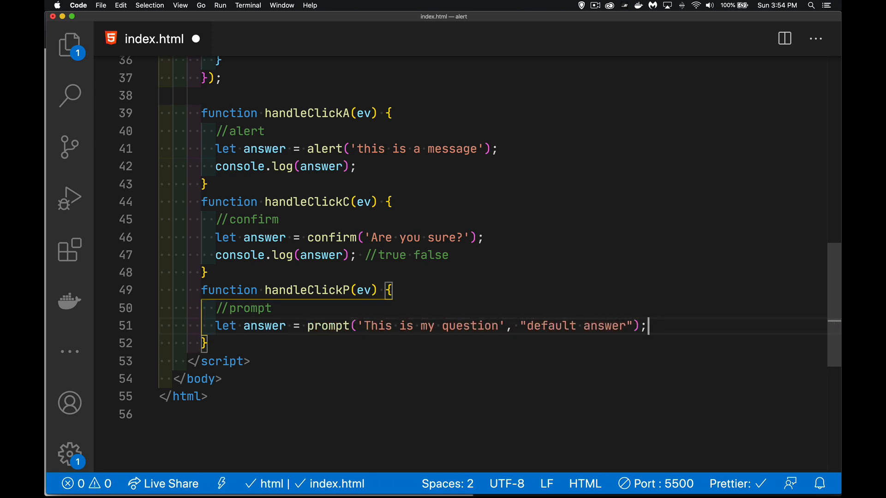
type("console.log(answer);")
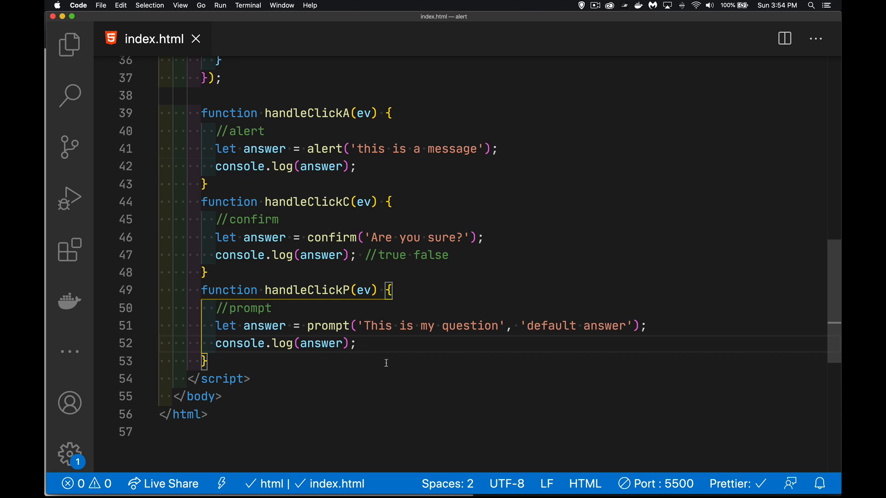
type("//an")
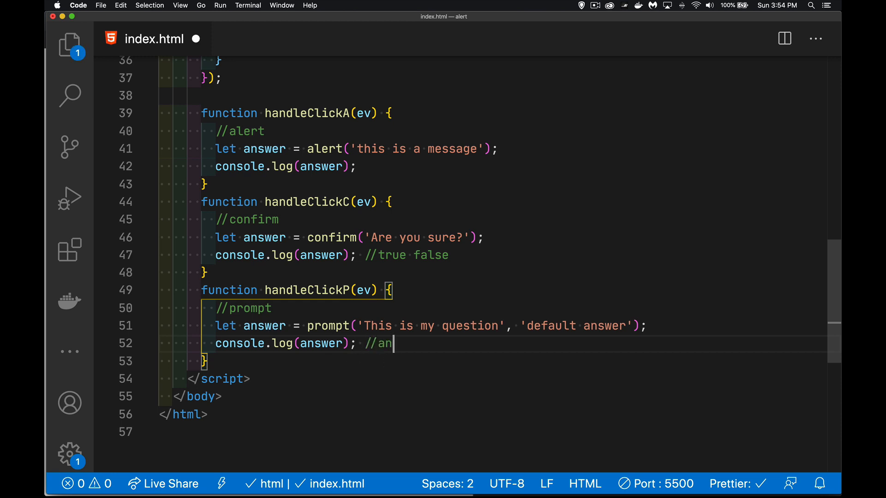
type("swer null")
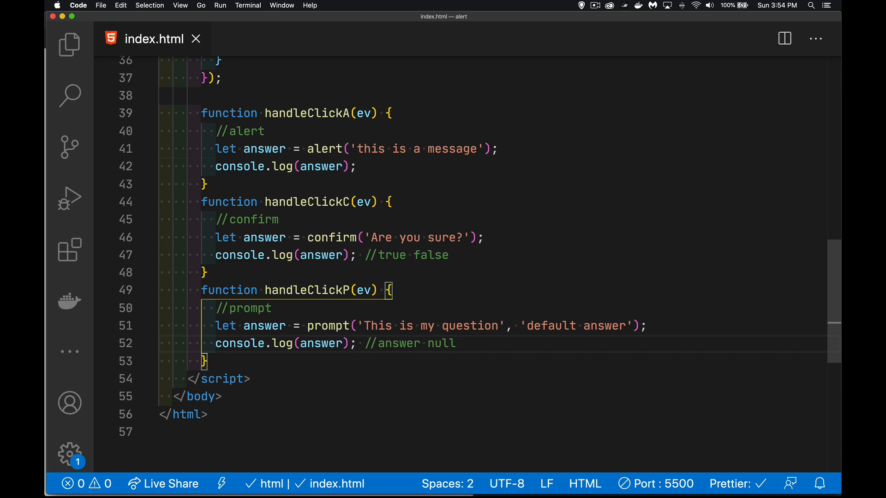
left_click(72, 273)
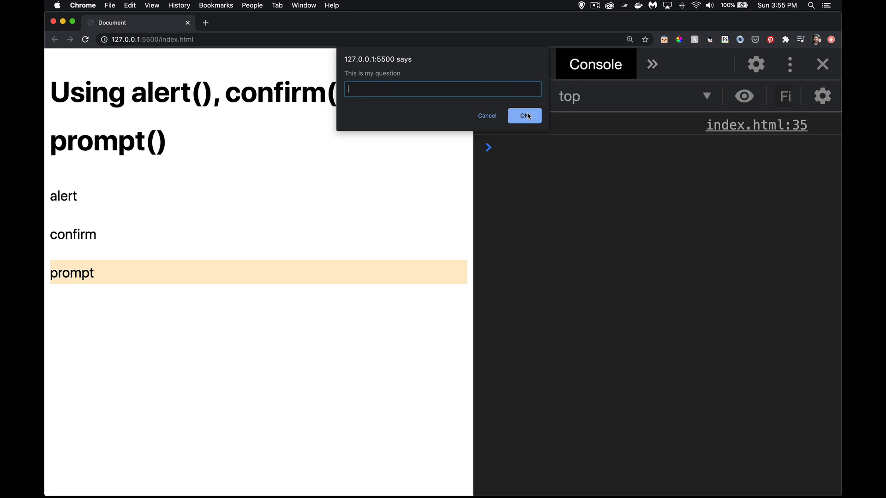
Answer the prompt with 'sdsdf', the default answer, an empty reply, then Cancel, logging each result
type("sdsdf")
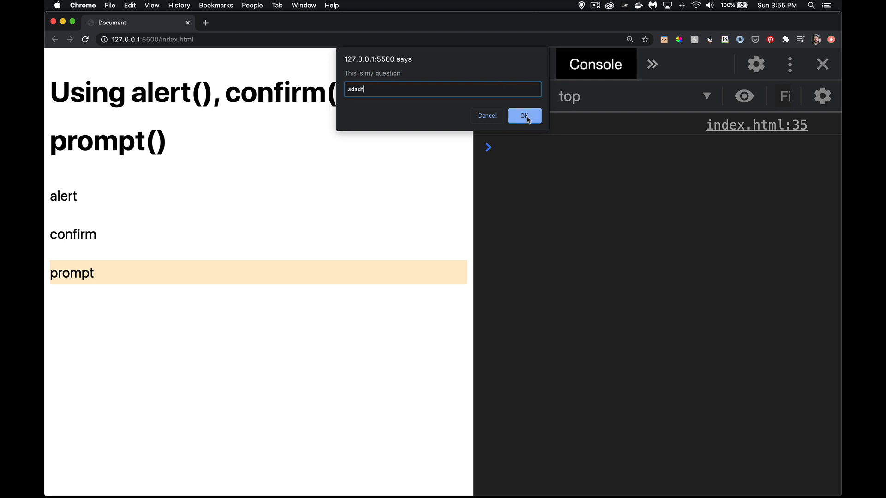
left_click(524, 116)
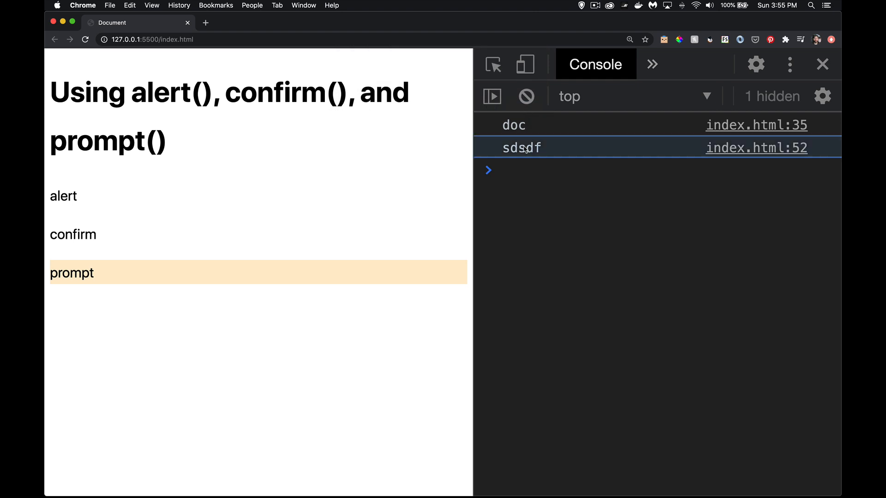
left_click(71, 273)
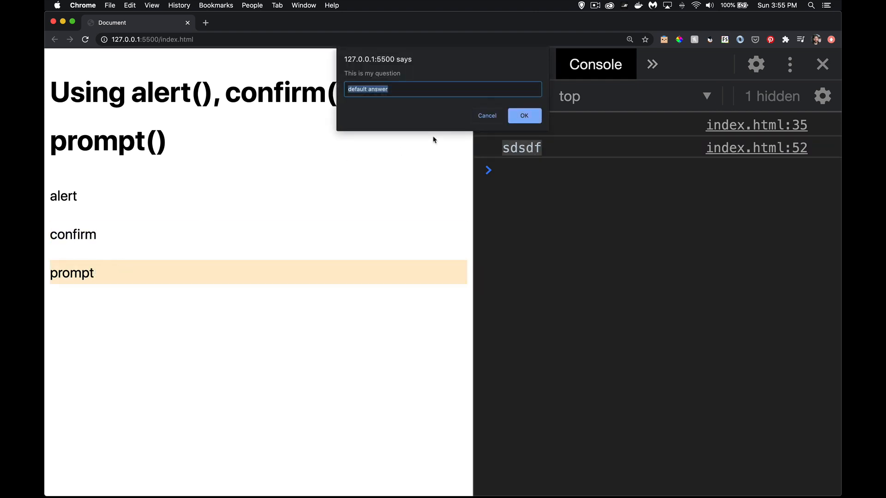
left_click(523, 116)
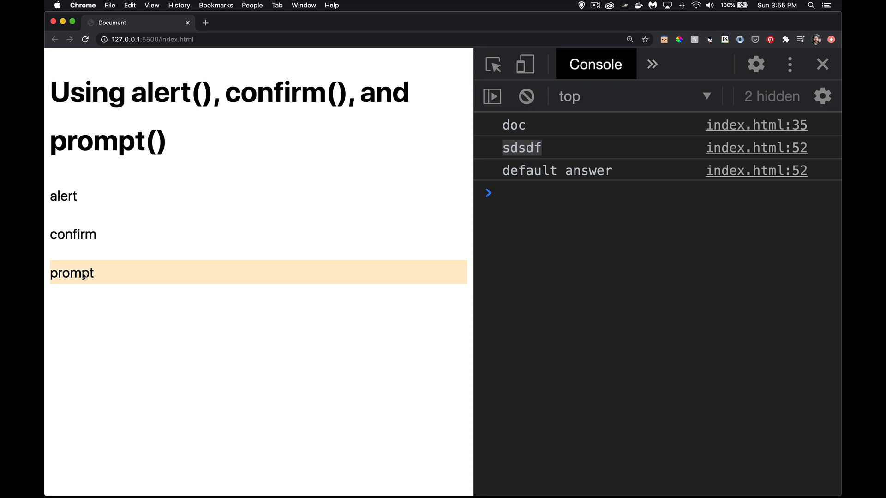
left_click(72, 273)
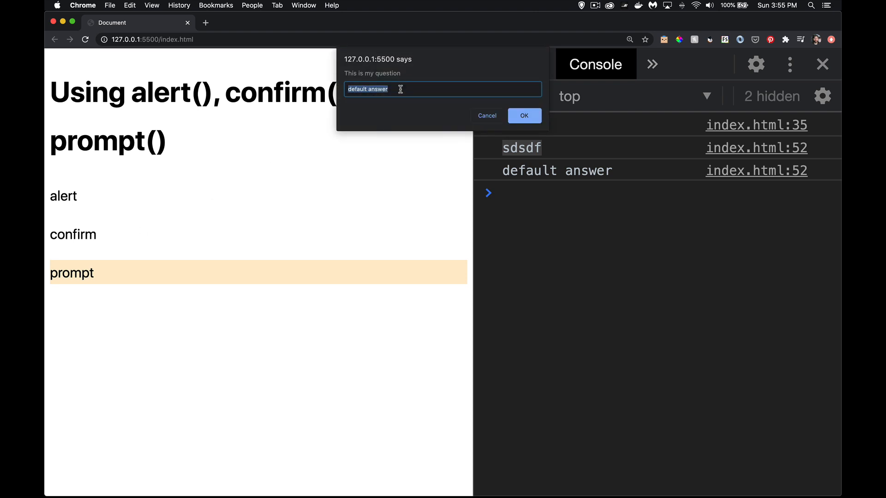
left_click(523, 116)
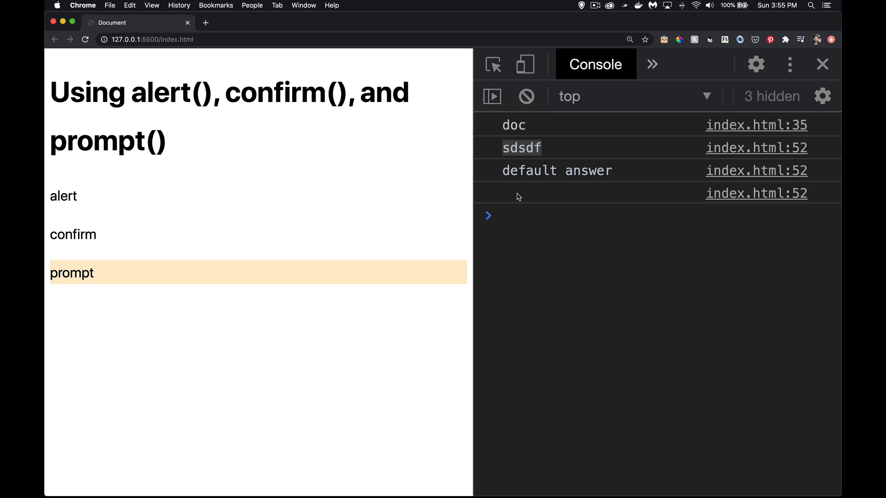
left_click(72, 273)
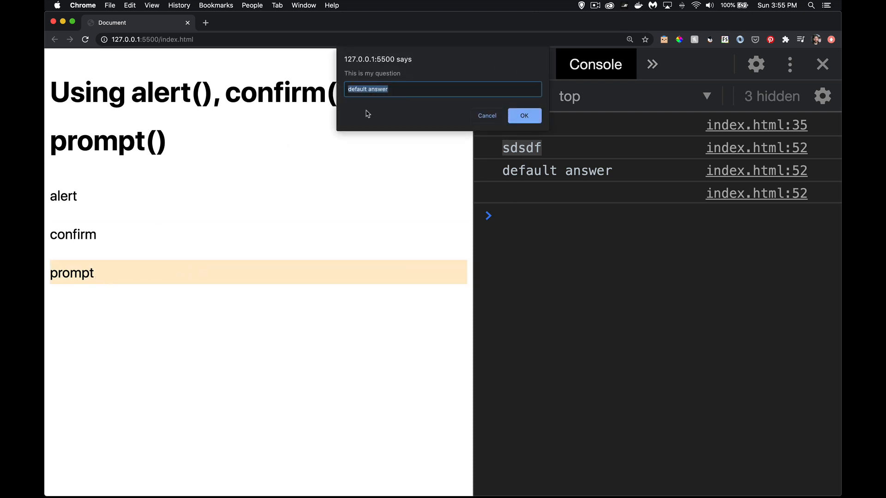
left_click(486, 115)
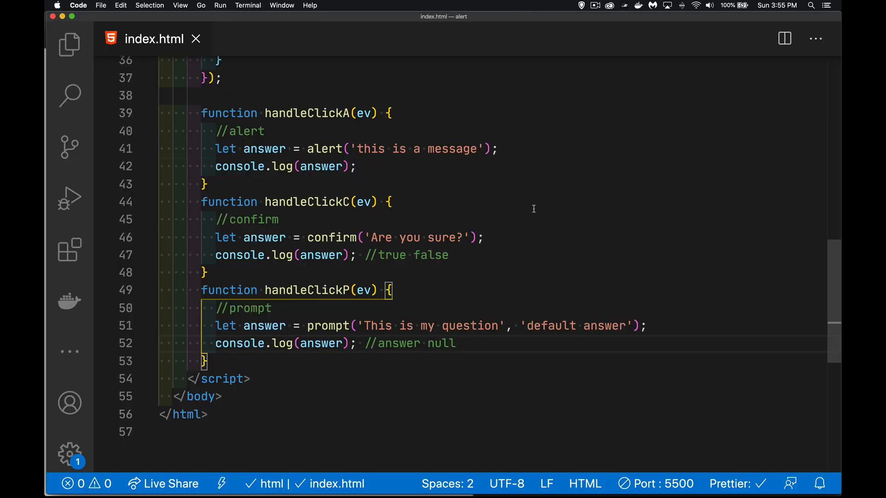
mouse_move(417, 330)
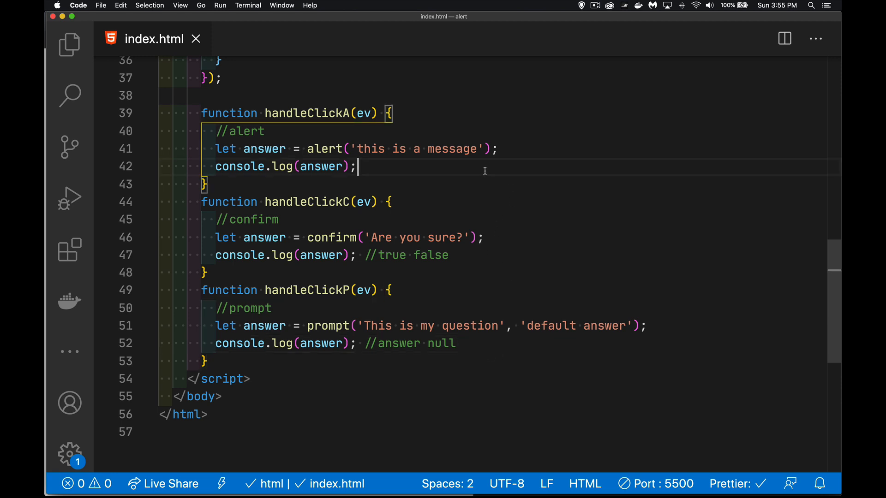
Add an //undefined comment after console.log(answer) in handleClickA
type("//undefined")
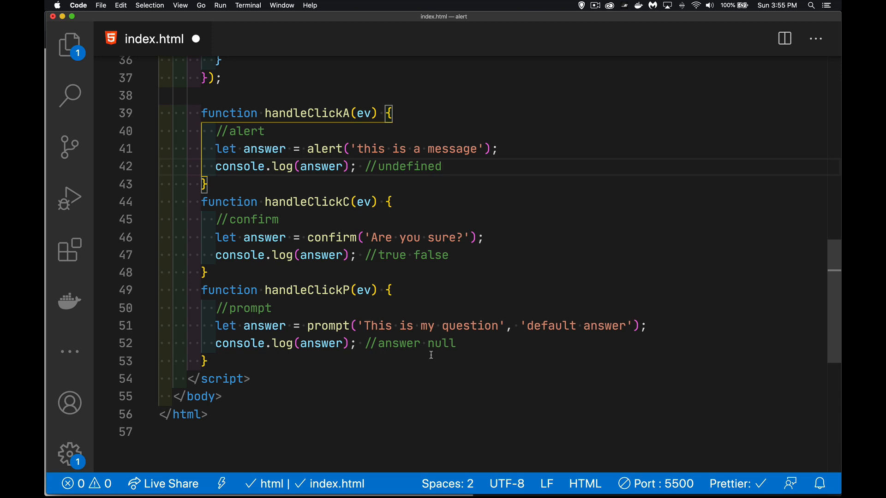
mouse_move(469, 352)
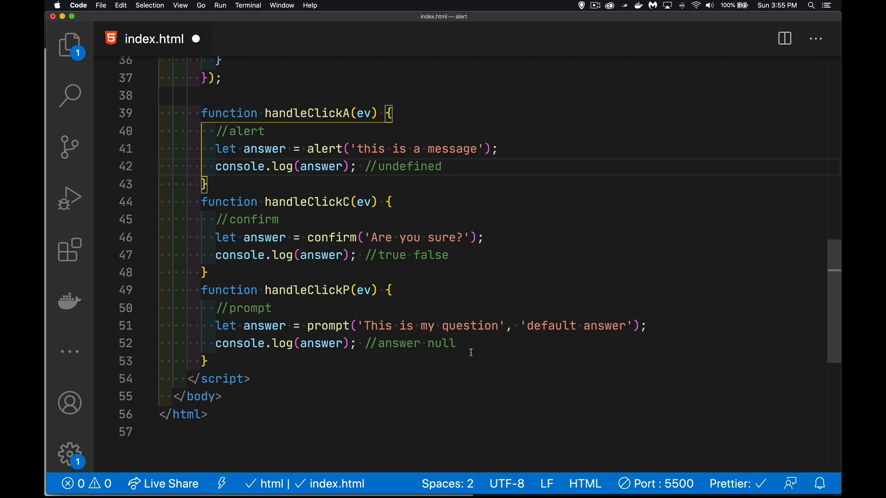
mouse_move(493, 345)
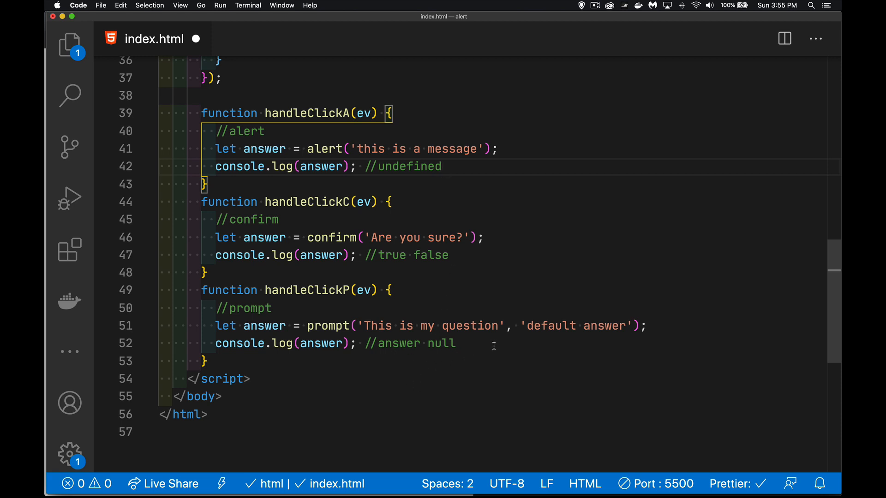